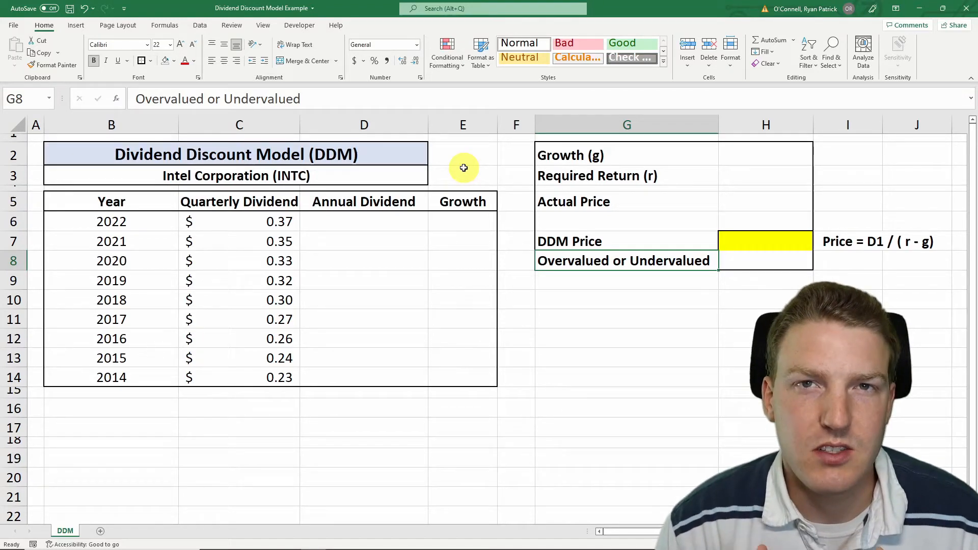
Review the Dividend Discount Model title and Intel's quarterly dividend history, filtered to dividends
{"action": "left_click", "coordinate": [231, 154]}
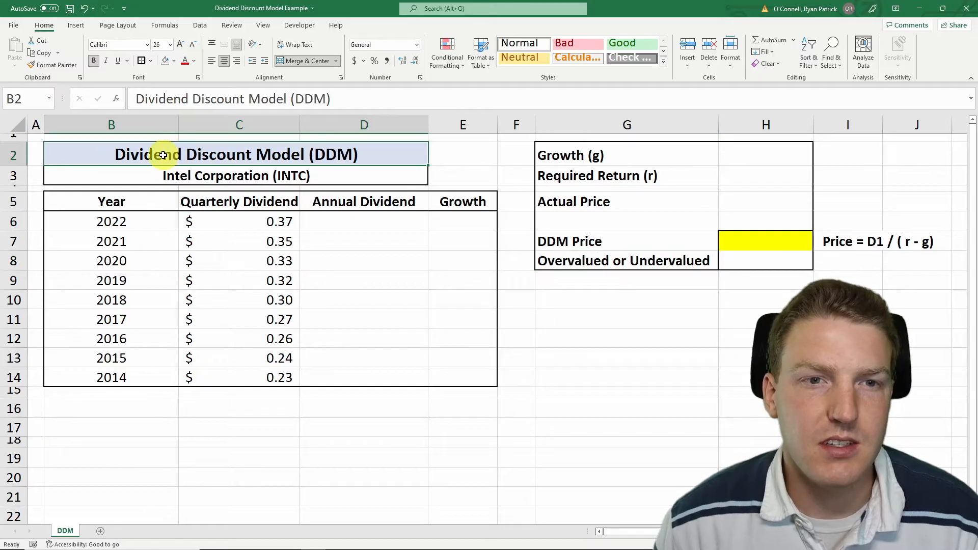
{"action": "mouse_move", "coordinate": [254, 219]}
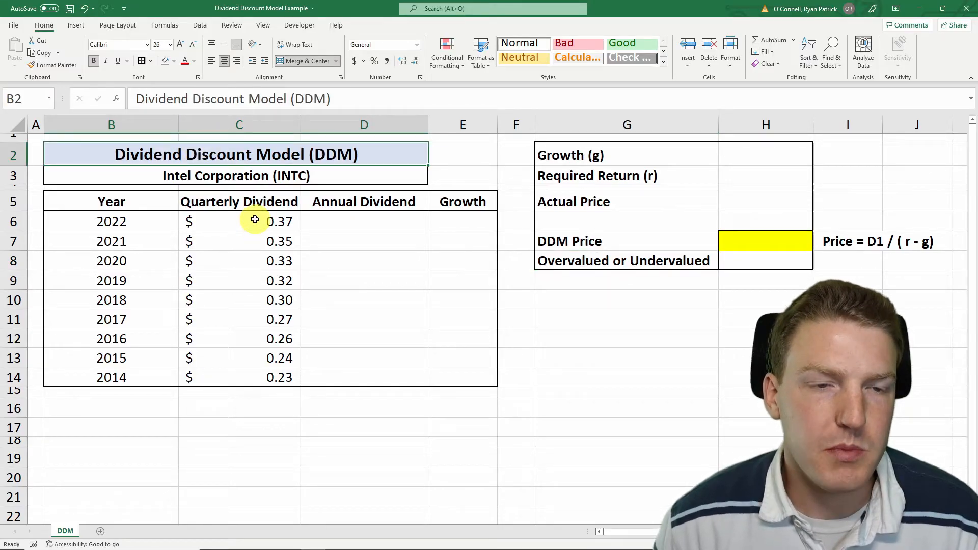
{"action": "left_click", "coordinate": [238, 222]}
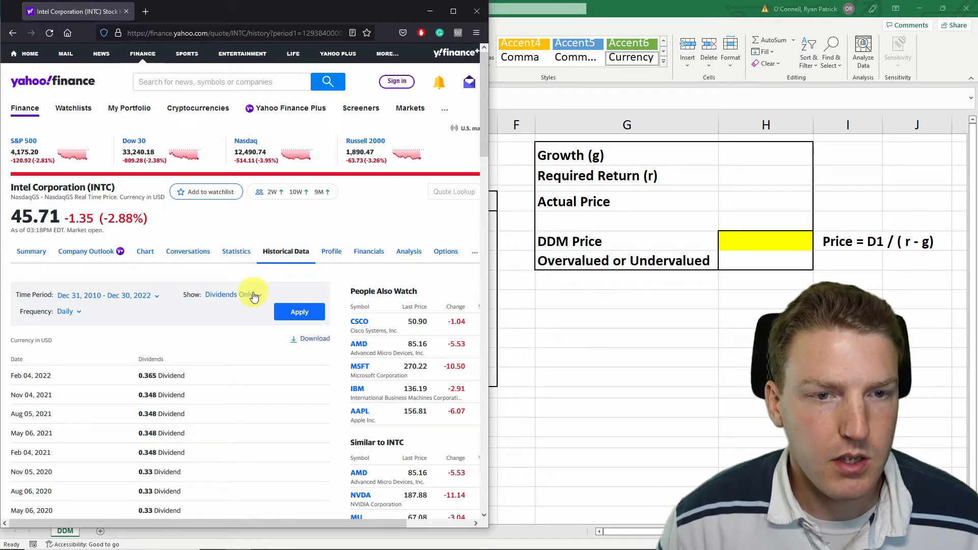
{"action": "left_click", "coordinate": [252, 294]}
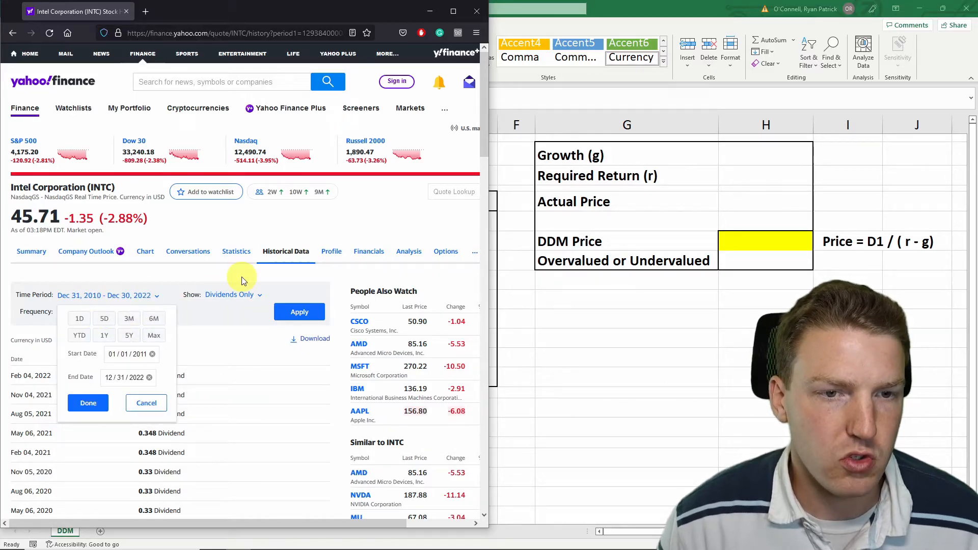
{"action": "left_click", "coordinate": [87, 403]}
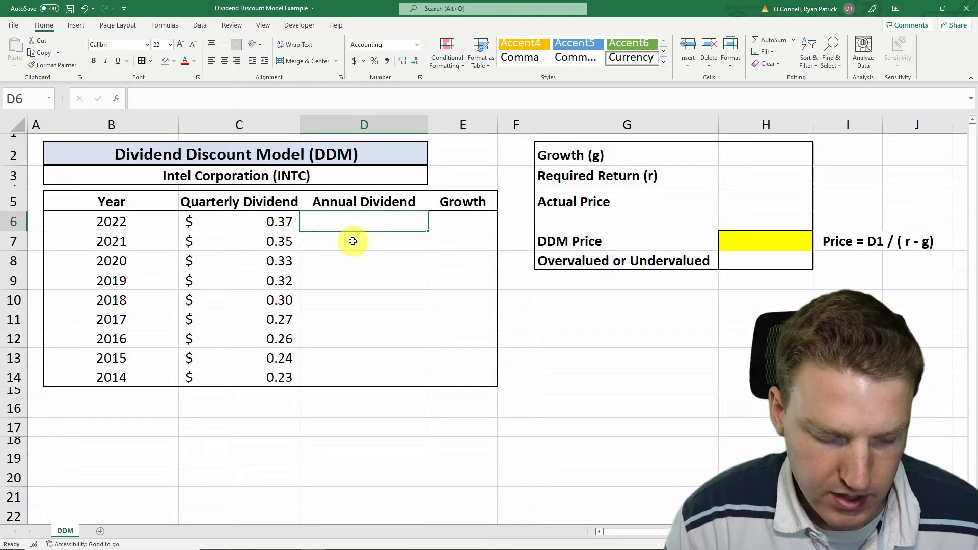
Enter =C6*4 as the annual dividend and fill it down through 2014
{"action": "type", "text": "=C6"}
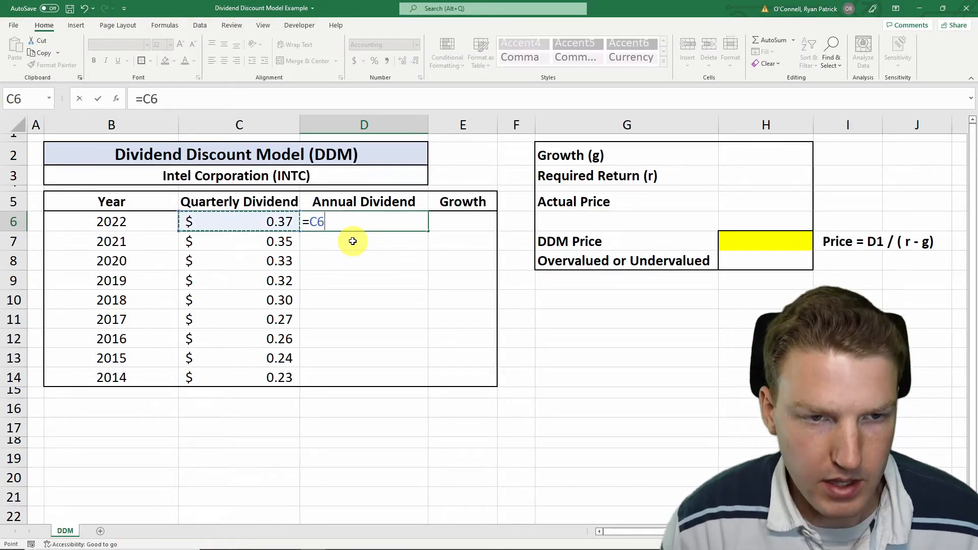
{"action": "type", "text": "*"}
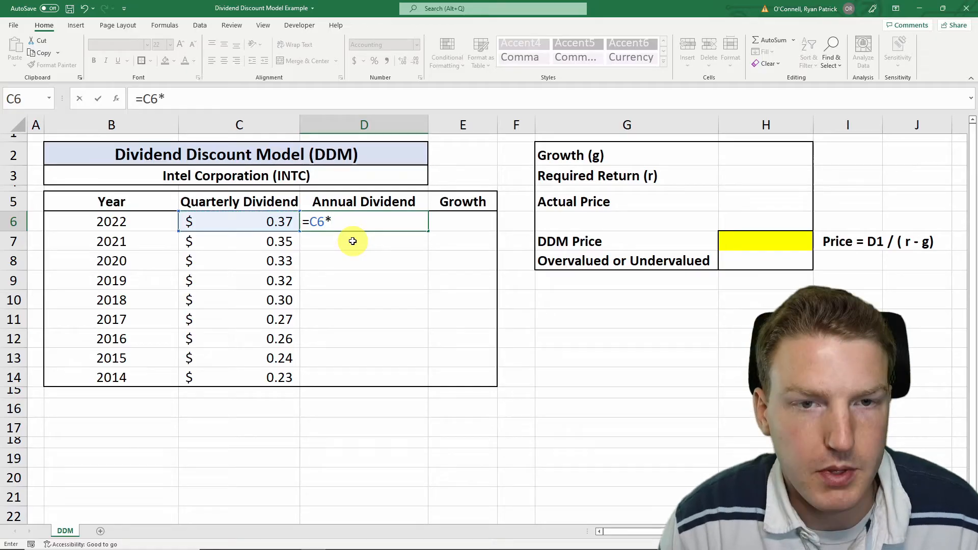
{"action": "type", "text": "4"}
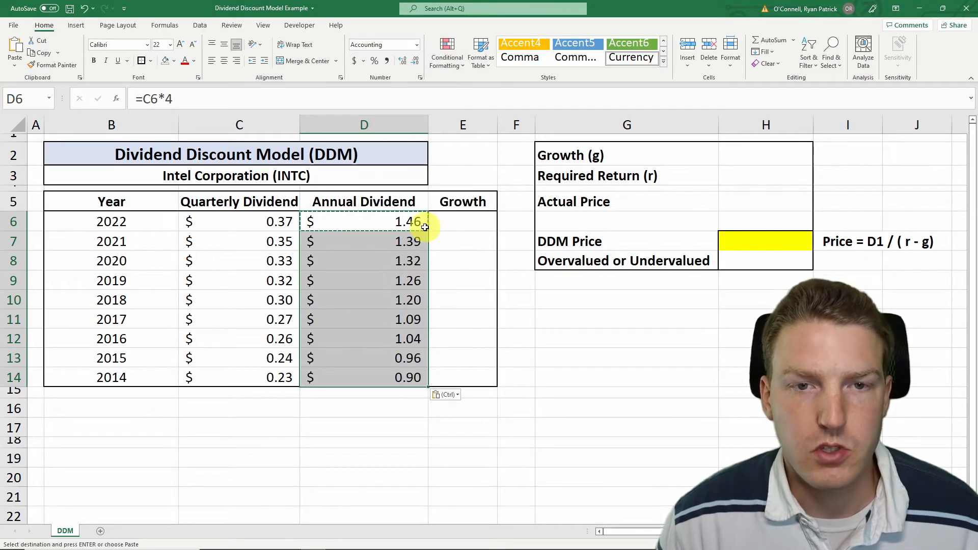
{"action": "left_click", "coordinate": [462, 222]}
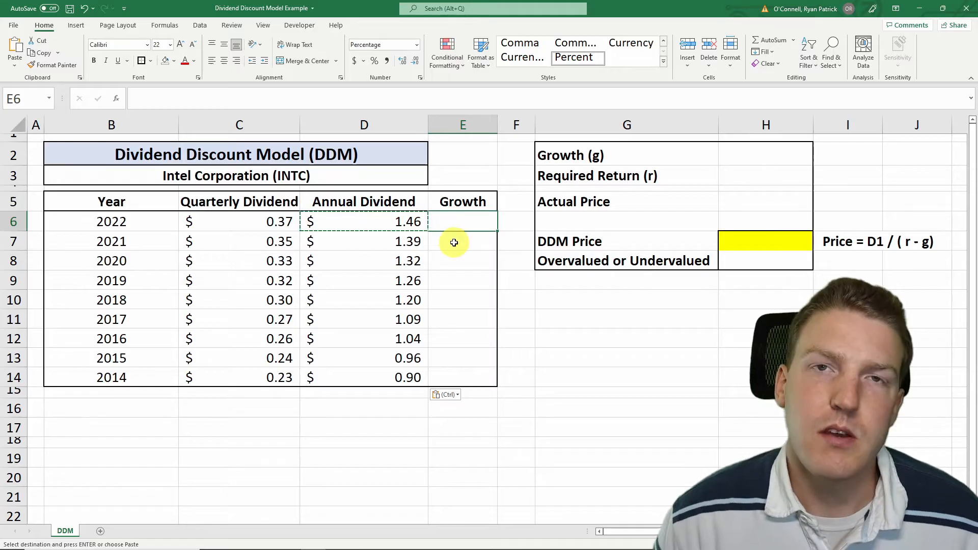
Enter the growth formula =(D6-D7)/D7 in E6 and fill it down to 2015
{"action": "type", "text": "=(D6"}
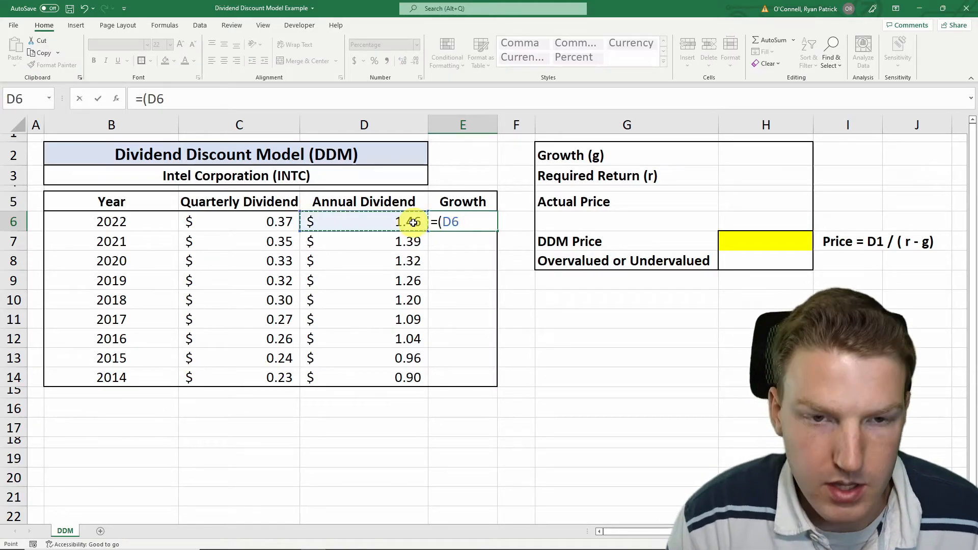
{"action": "type", "text": "-D7)/"}
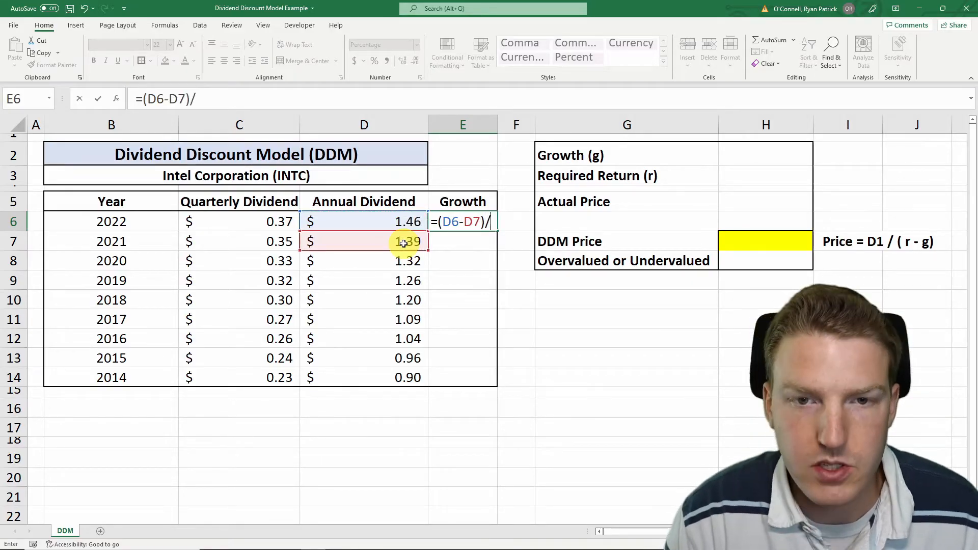
{"action": "left_click", "coordinate": [364, 241]}
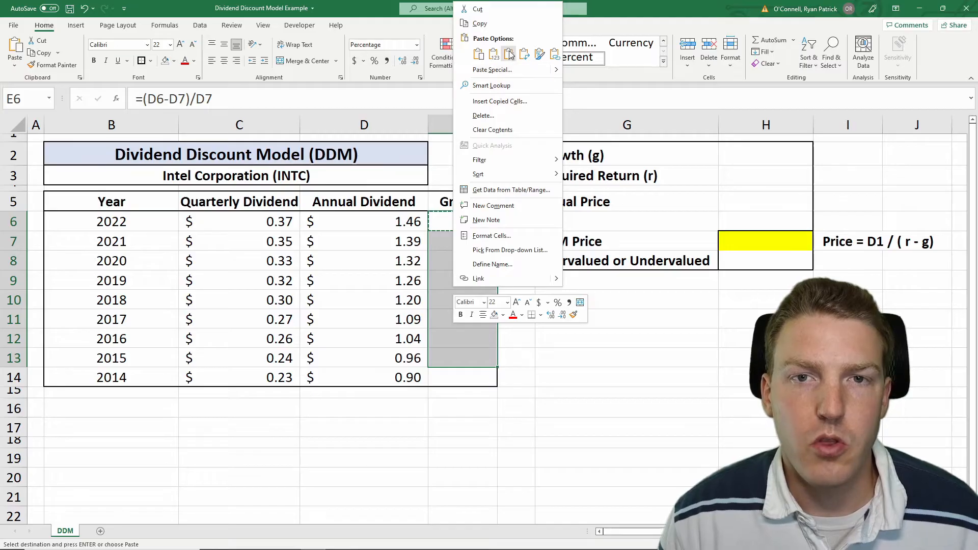
{"action": "left_click", "coordinate": [509, 53]}
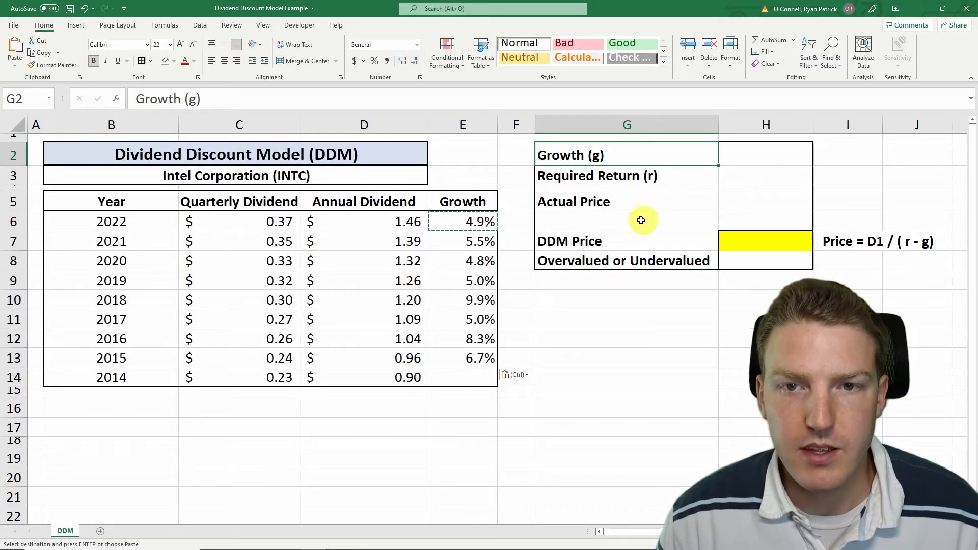
Set Growth (g) to =AVERAGE(E6:E13) and Required Return (r) to 9%
{"action": "left_click", "coordinate": [567, 241]}
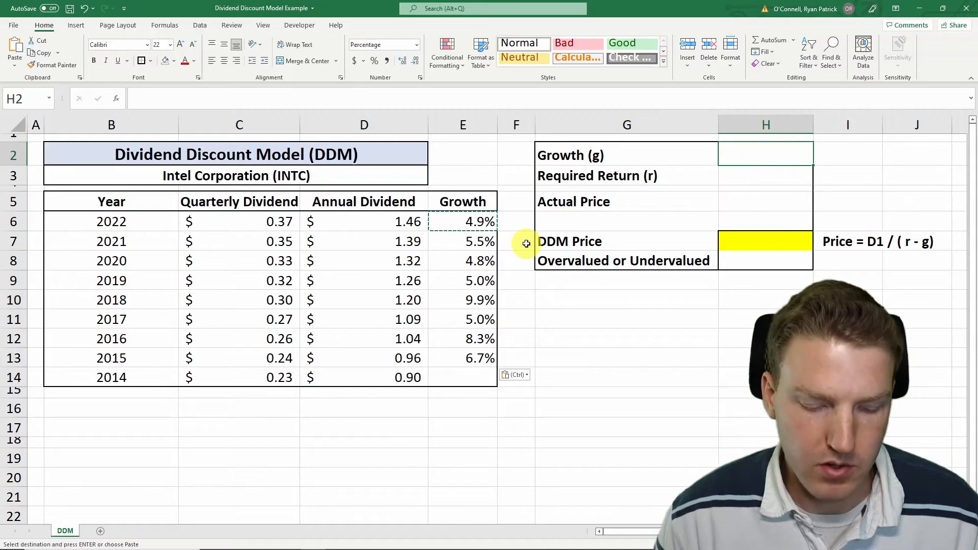
{"action": "type", "text": "=aver"}
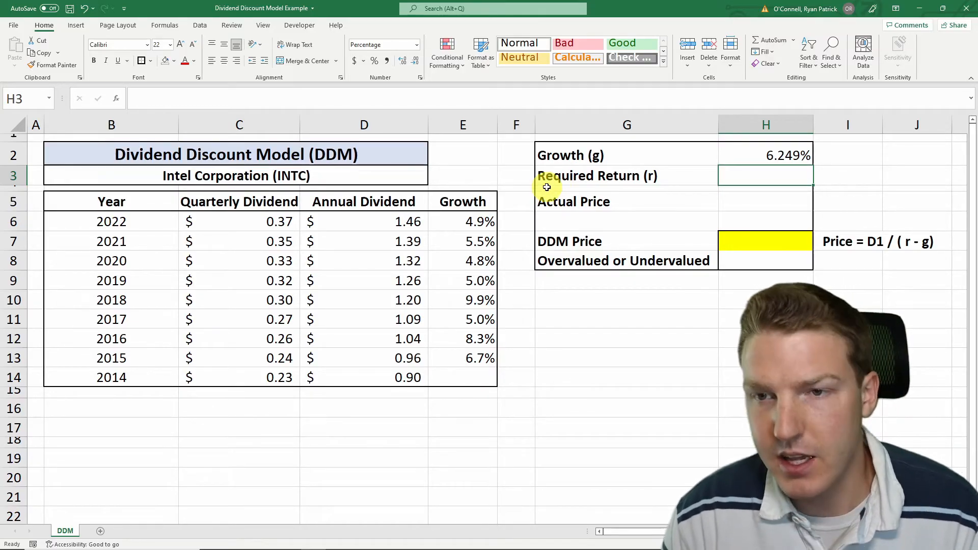
{"action": "type", "text": "9%"}
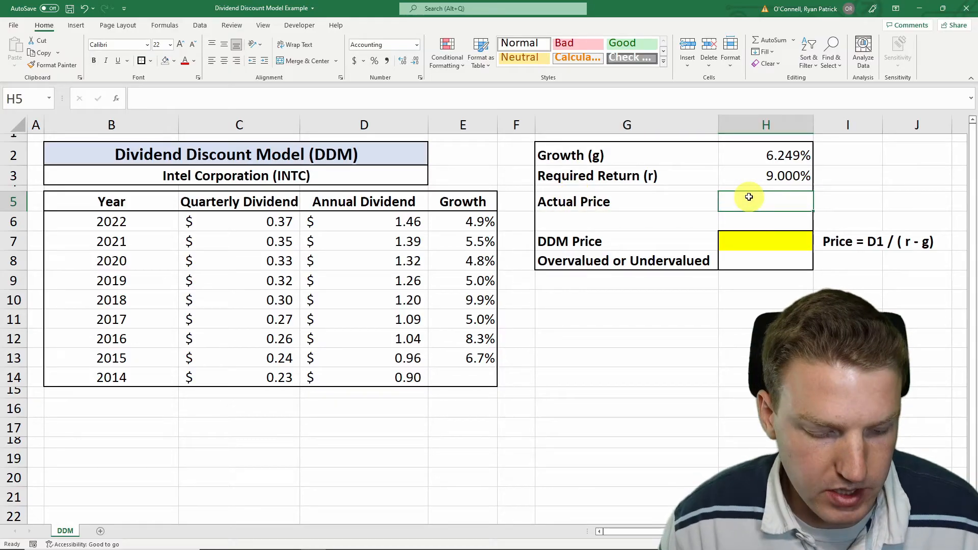
Enter 45.71 as Intel's actual share price in H5
{"action": "type", "text": "45."}
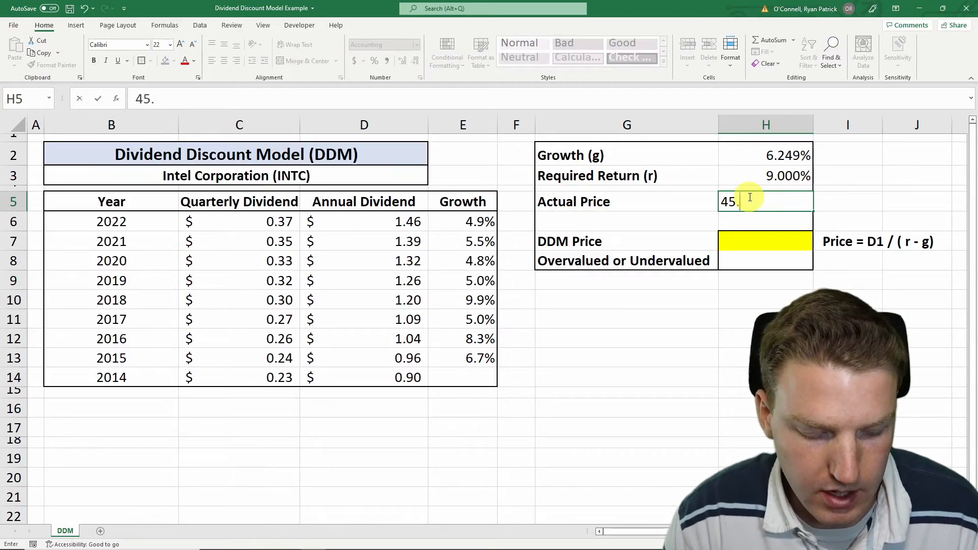
{"action": "key", "text": "enter"}
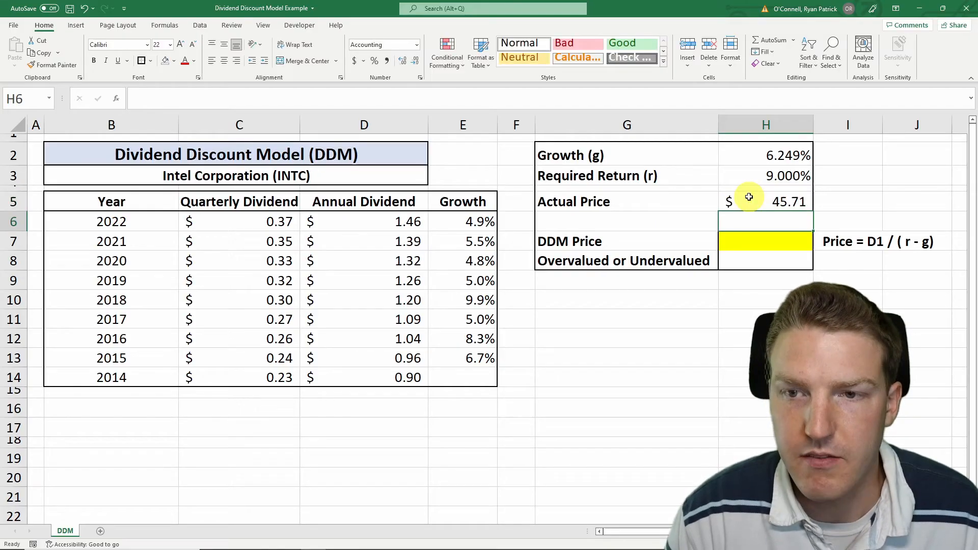
{"action": "left_click", "coordinate": [765, 241]}
{"action": "type", "text": "="}
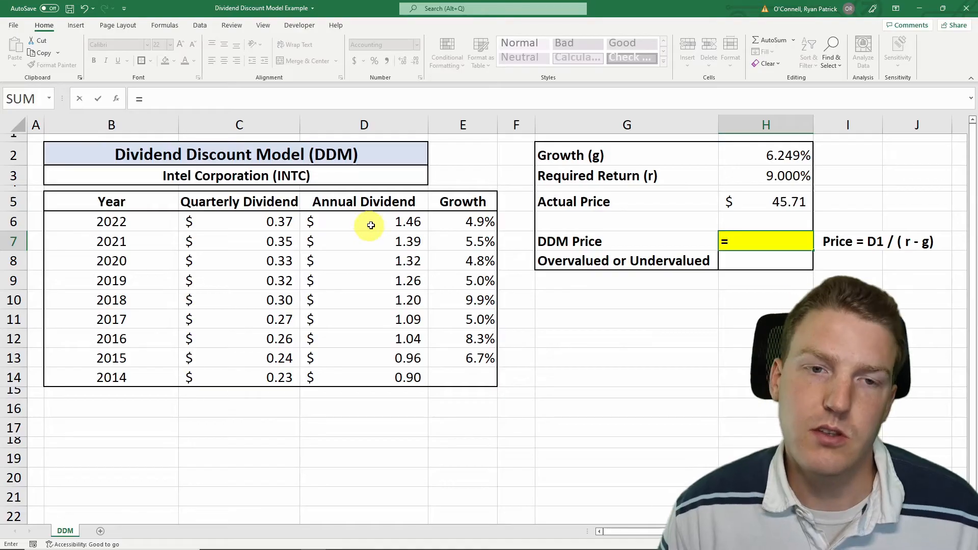
Build the DDM price formula =D6/(H3-H2) in H7, yielding $53.07
{"action": "left_click", "coordinate": [363, 222]}
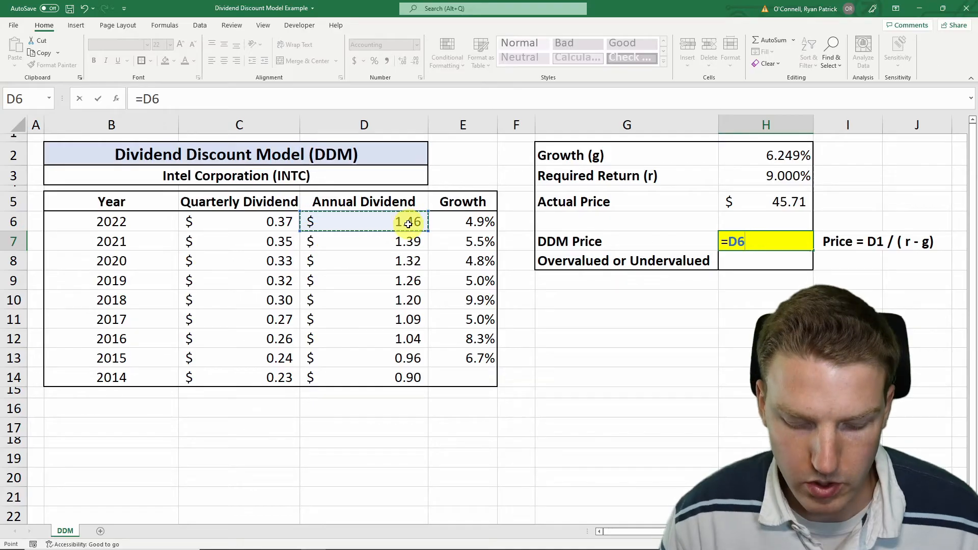
{"action": "type", "text": "/"}
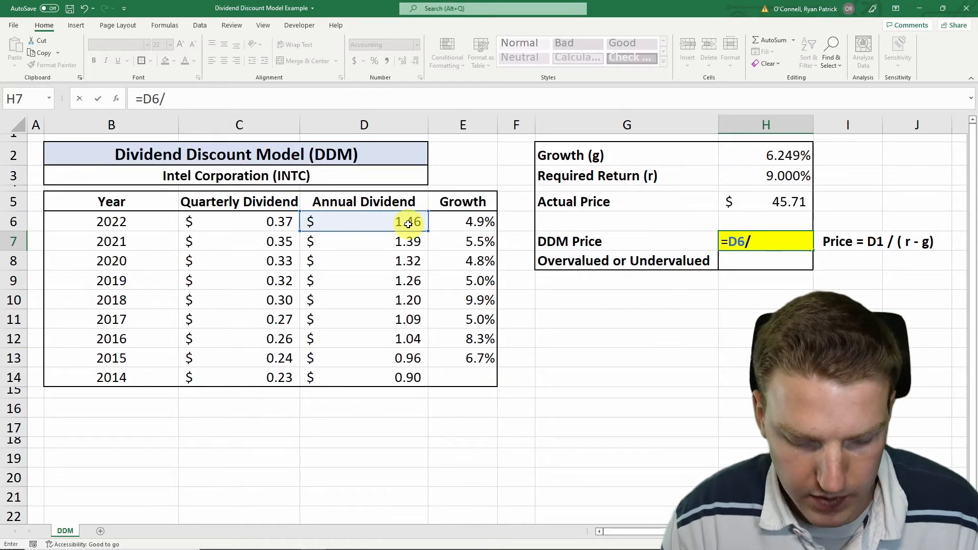
{"action": "type", "text": "("}
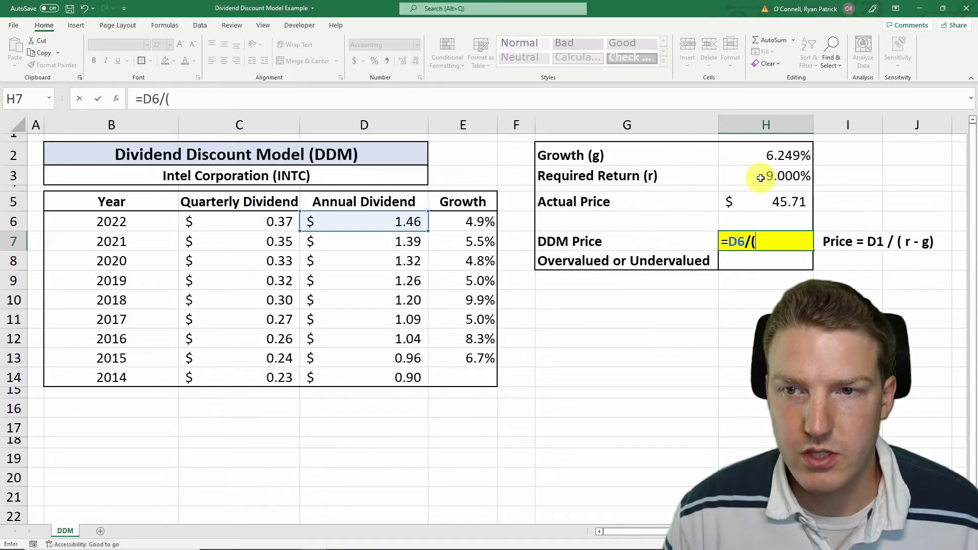
{"action": "left_click", "coordinate": [765, 175]}
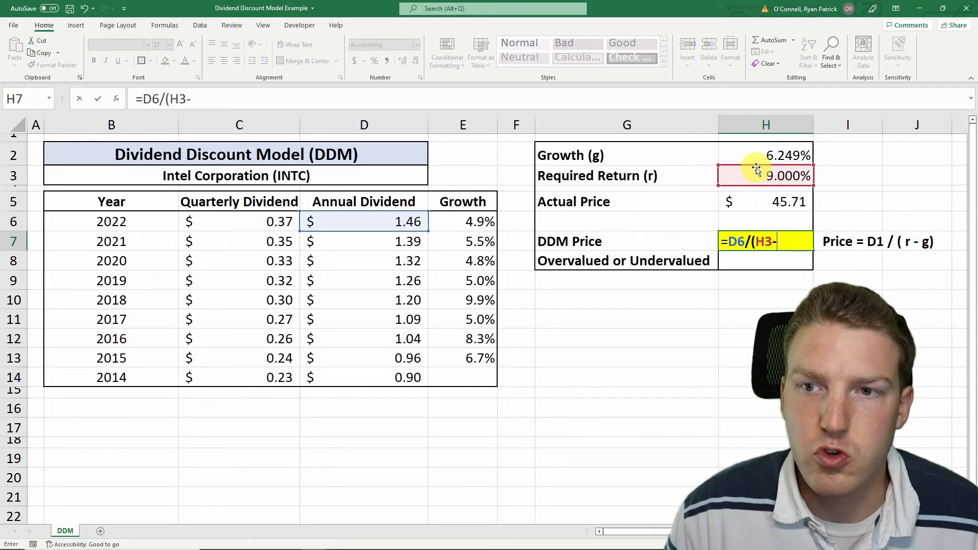
{"action": "left_click", "coordinate": [766, 155]}
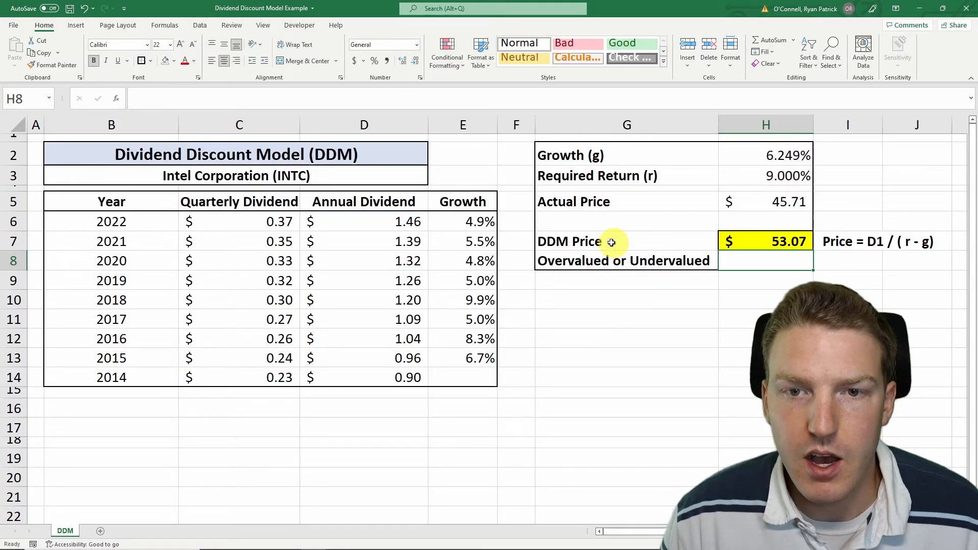
{"action": "left_click", "coordinate": [765, 241]}
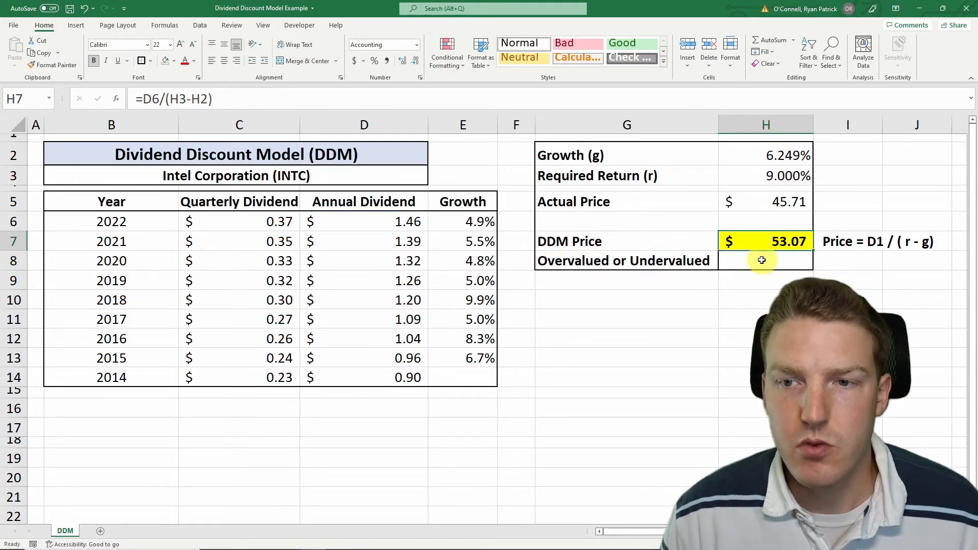
Enter =IF(H7>H5,"Undervalued","Overvalued") in H8, showing Undervalued
{"action": "left_click", "coordinate": [765, 260]}
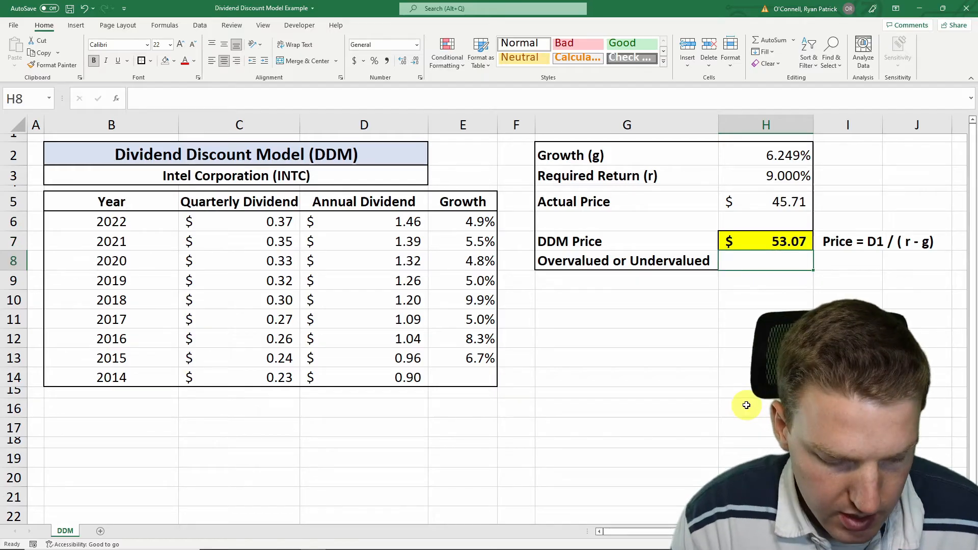
{"action": "type", "text": "=if("}
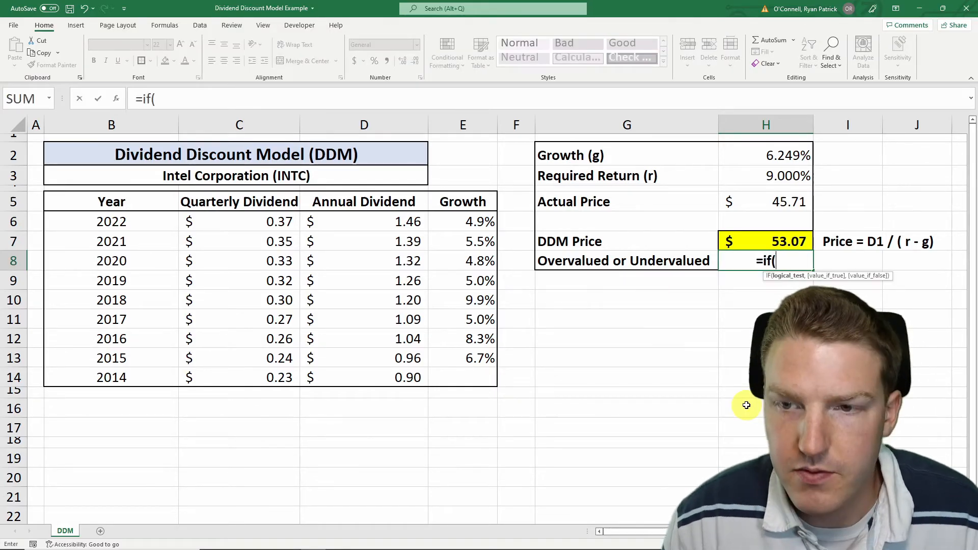
{"action": "left_click", "coordinate": [766, 241]}
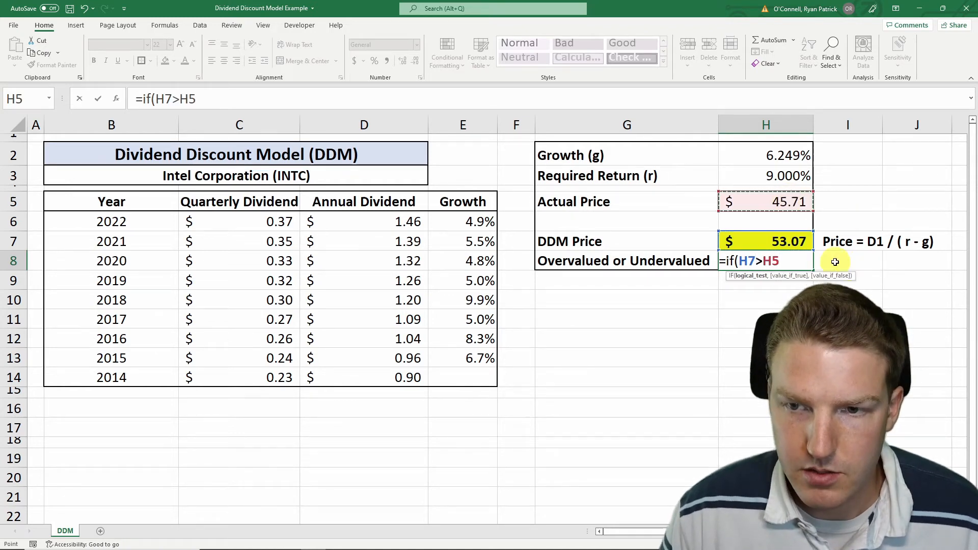
{"action": "type", "text": ","}
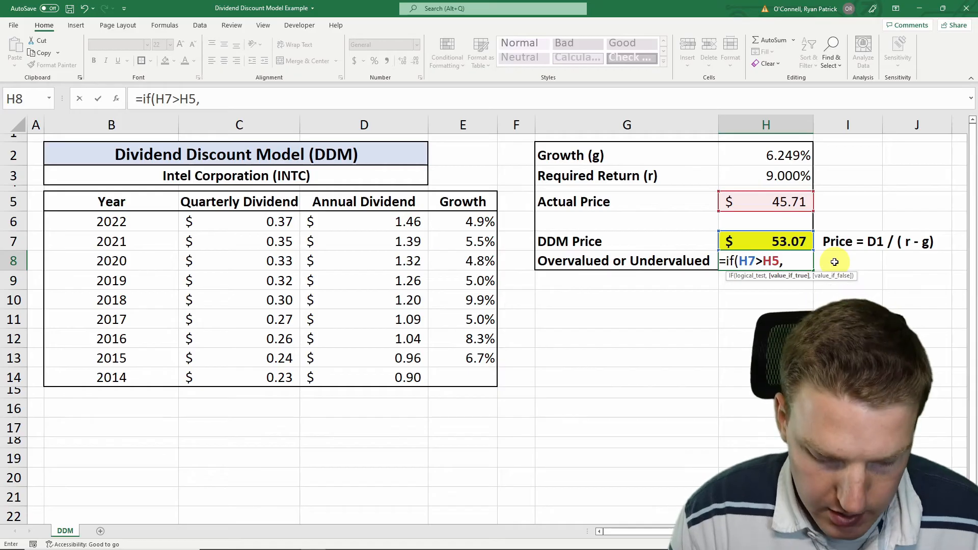
{"action": "type", "text": "\"Undervalued\","}
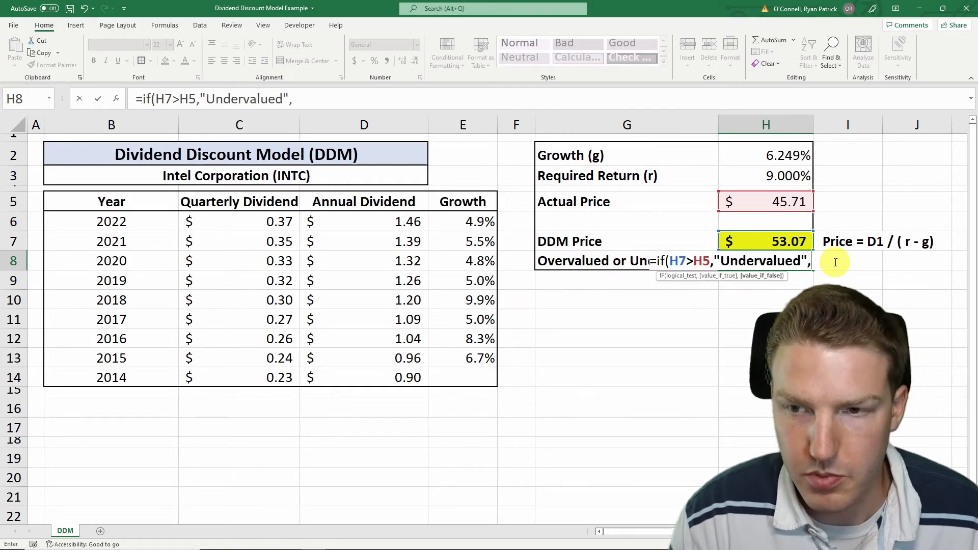
{"action": "type", "text": "\"Ove"}
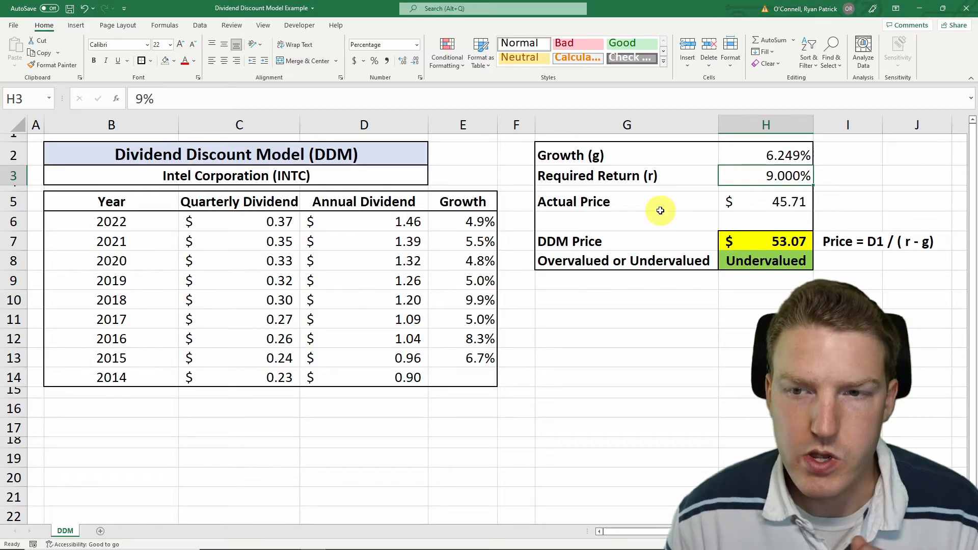
Raise required return to 10%, dropping the DDM price to $38.92, now Overvalued
{"action": "type", "text": "10.000%"}
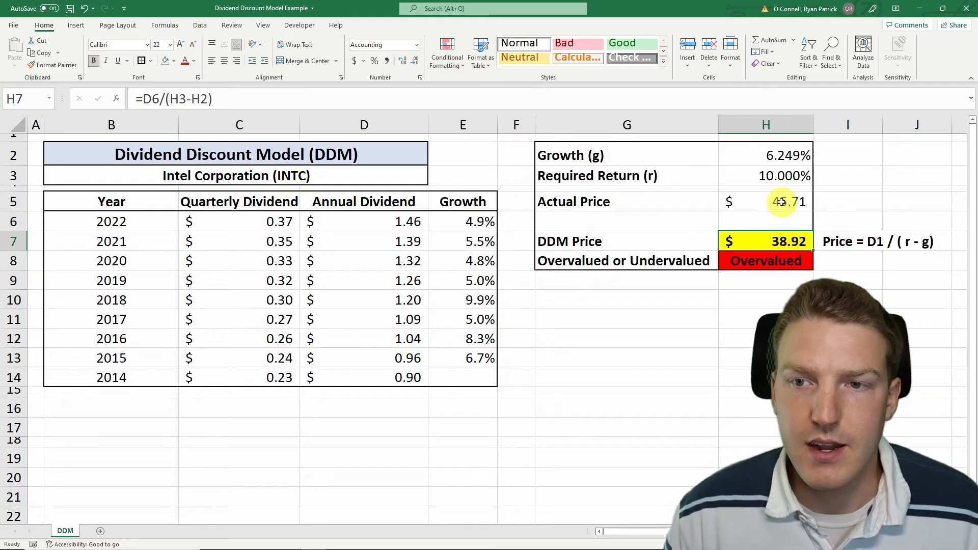
{"action": "left_click", "coordinate": [786, 202]}
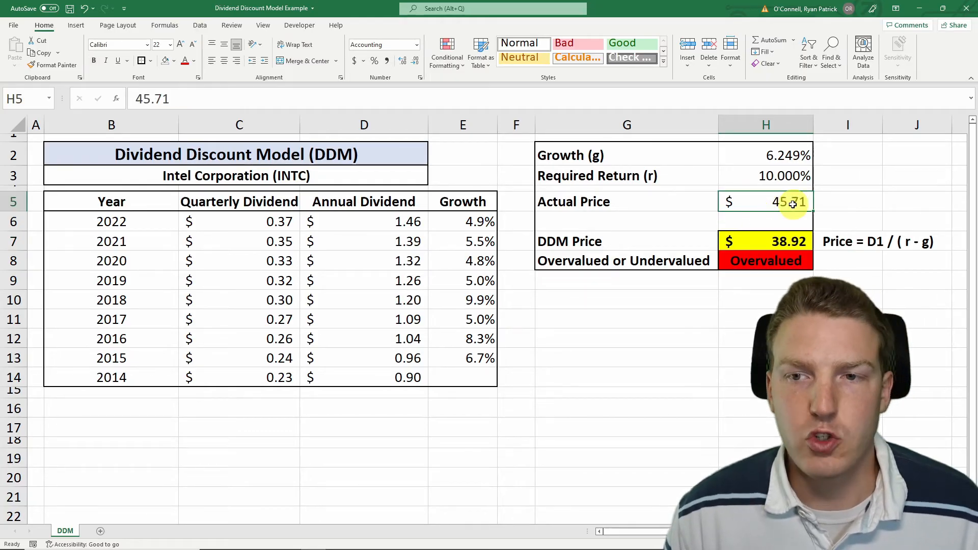
{"action": "left_click", "coordinate": [765, 176]}
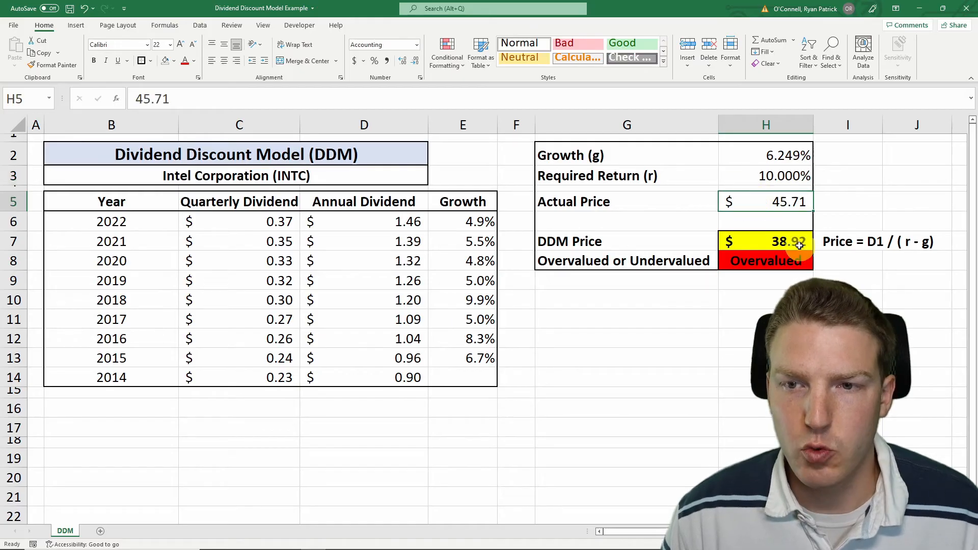
{"action": "left_click", "coordinate": [765, 242]}
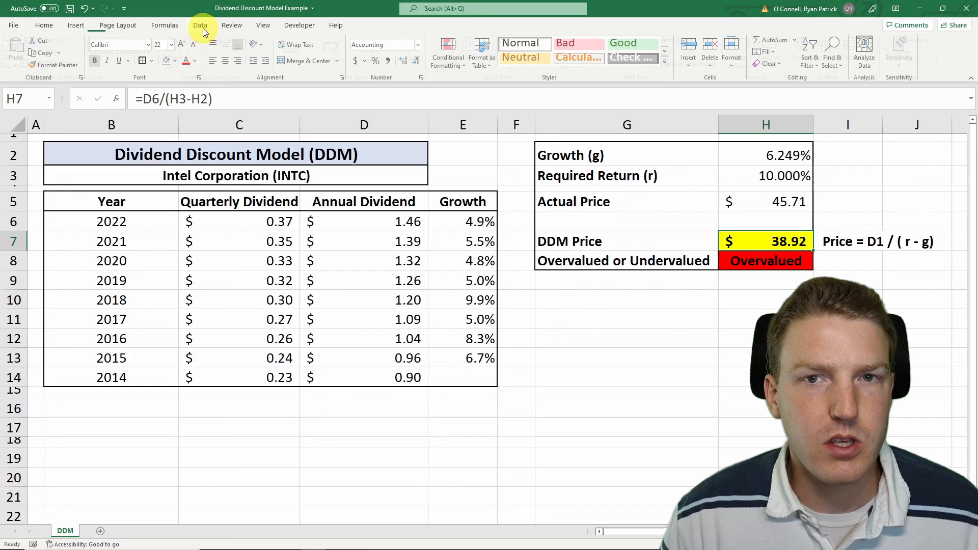
Use Solver to set H7 to 45.71 by changing H3, keeping the 9.443% solution
{"action": "left_click", "coordinate": [903, 50]}
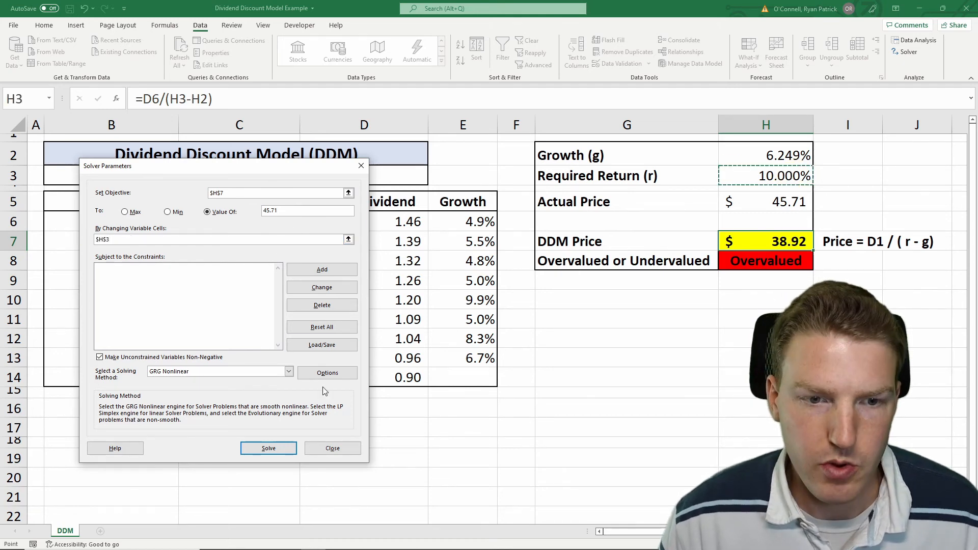
{"action": "left_click", "coordinate": [269, 448]}
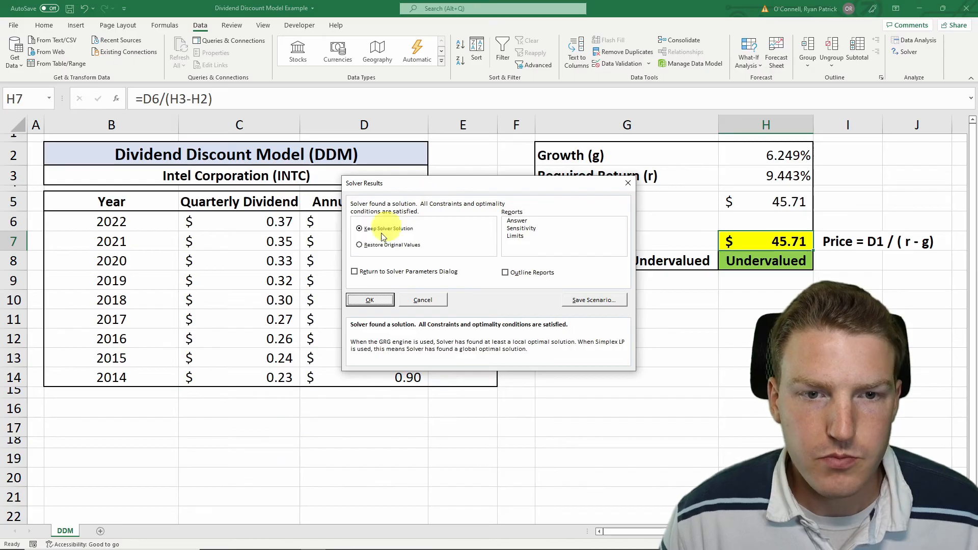
{"action": "left_click", "coordinate": [369, 299]}
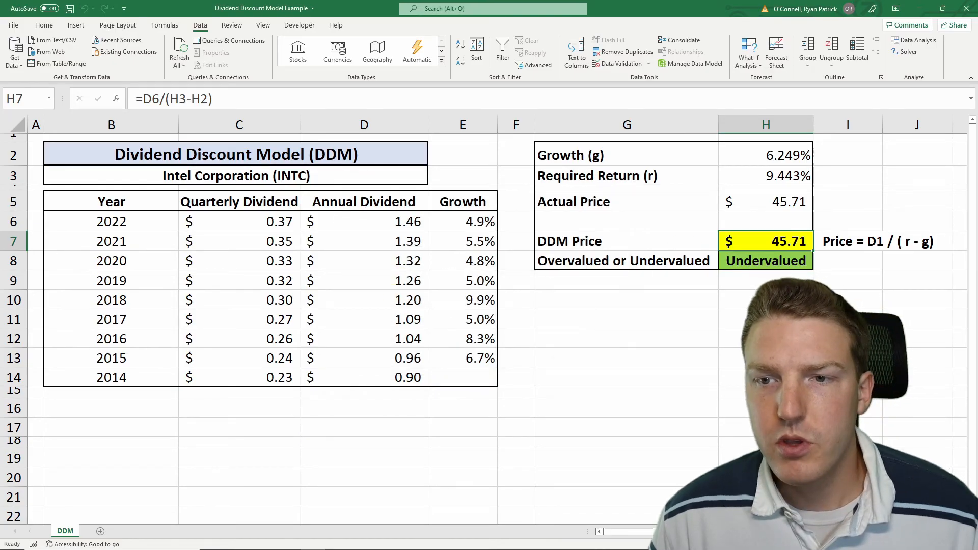
{"action": "left_click", "coordinate": [765, 175]}
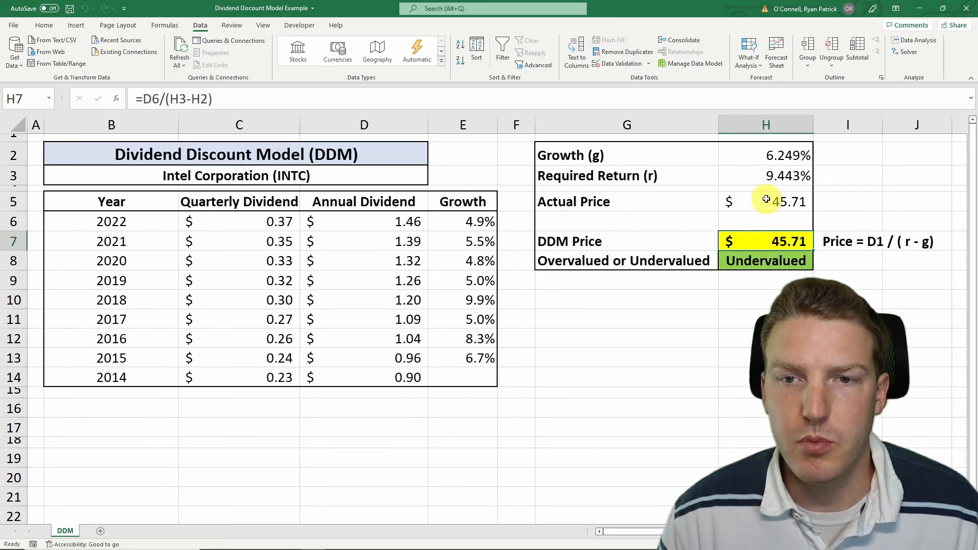
{"action": "left_click", "coordinate": [766, 201]}
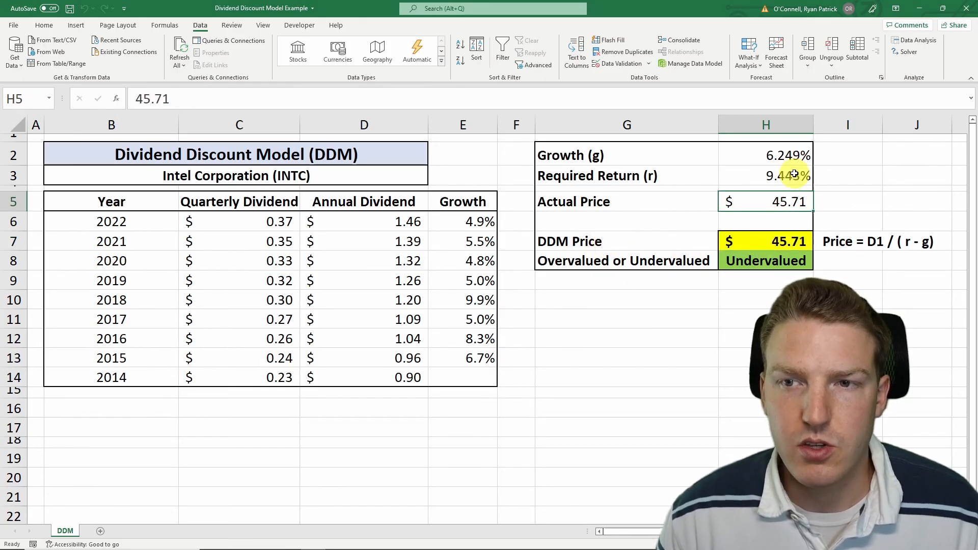